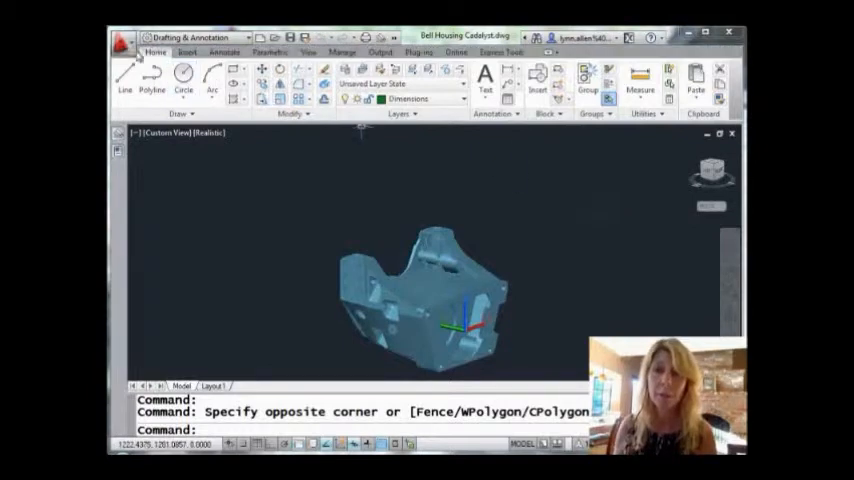
- Check the original drawing's file size in Drawing Properties via Drawing Utilities
click(120, 38)
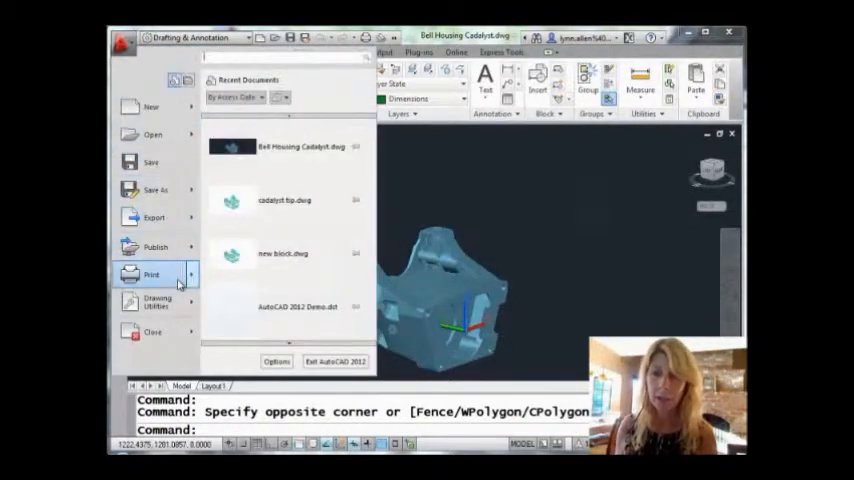
click(158, 304)
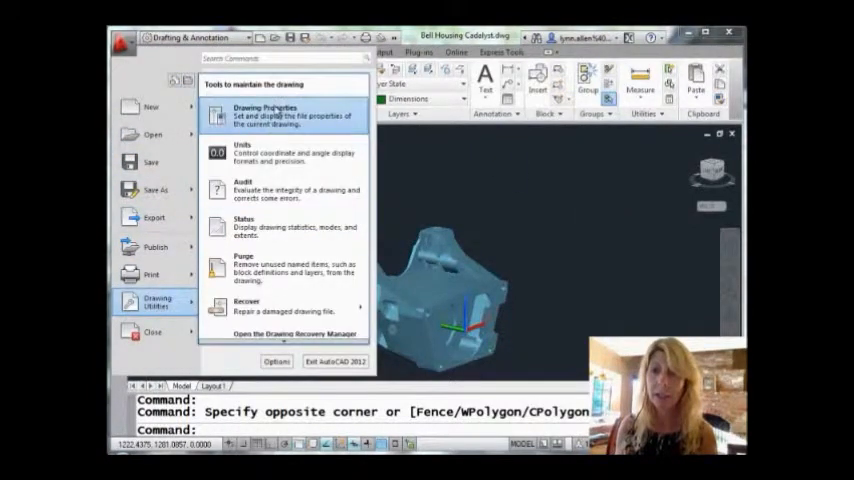
click(264, 112)
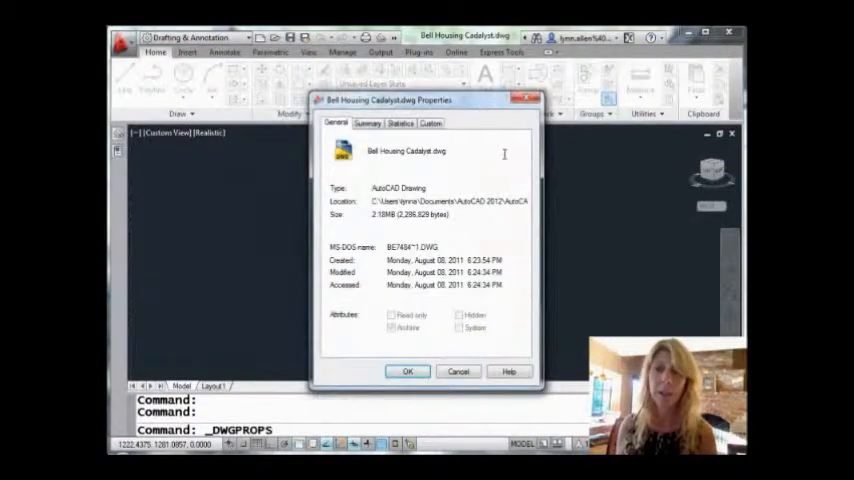
mouse_move(490, 150)
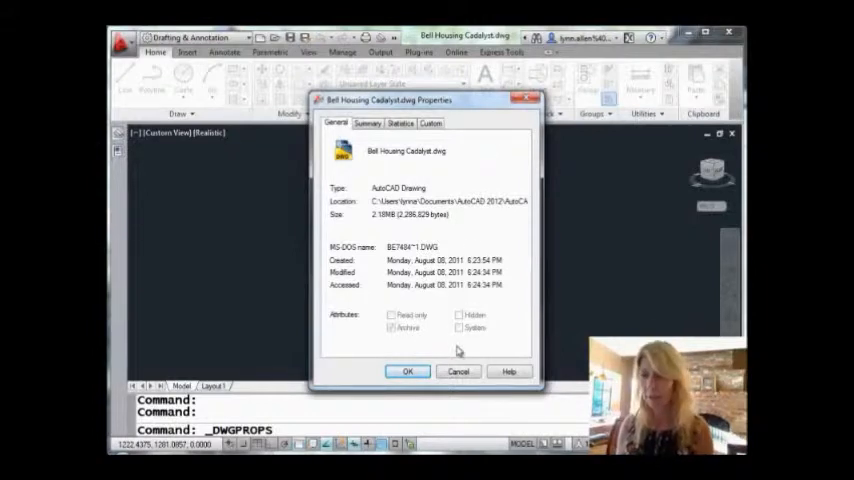
click(406, 372)
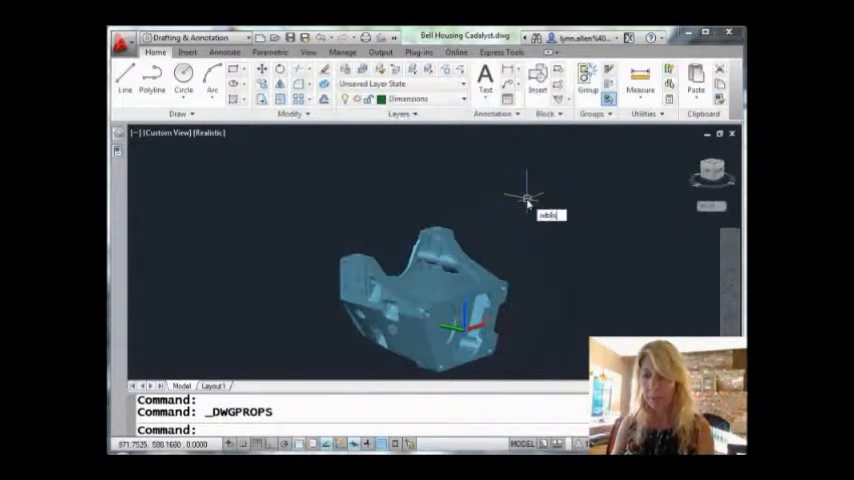
- Write the bell housing model out with WBLOCK as the new catalyst tip drawing file
text(wblock)
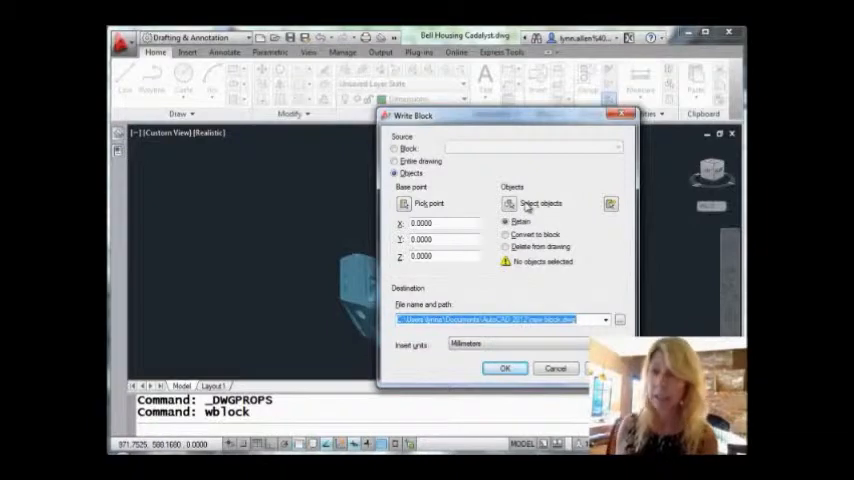
click(540, 204)
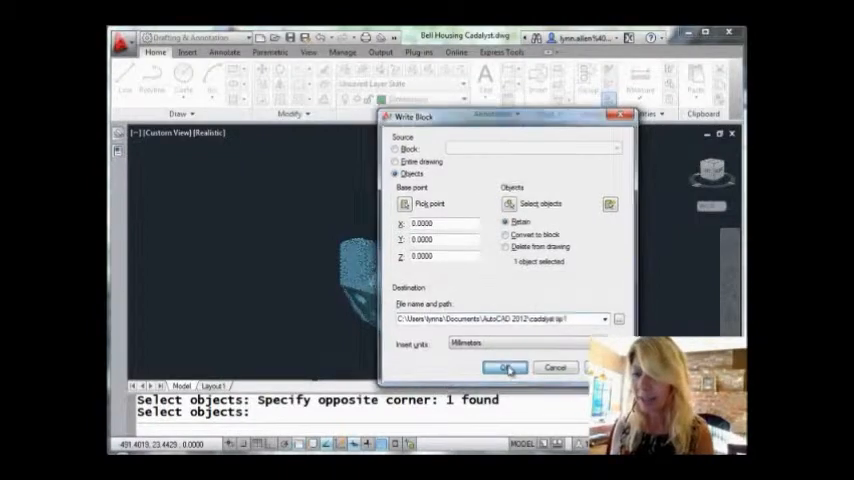
click(504, 368)
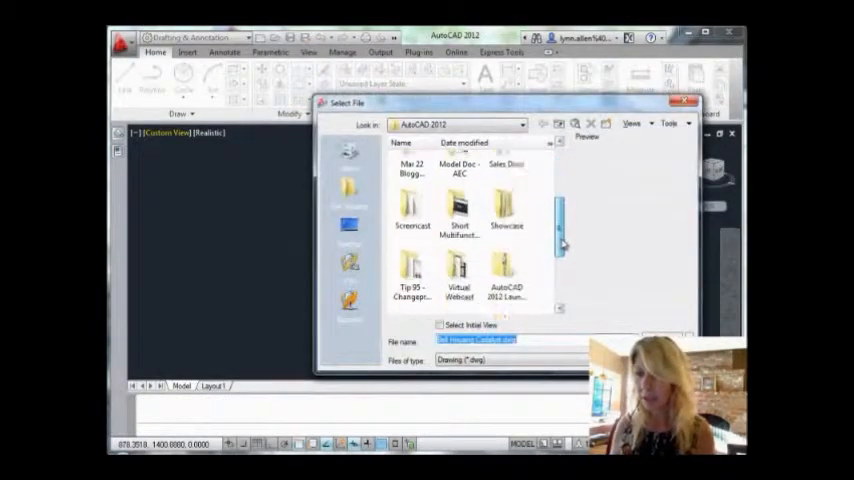
- Browse the AutoCAD 2012 folder to the newly written catalyst tip drawing
scroll(down, 3)
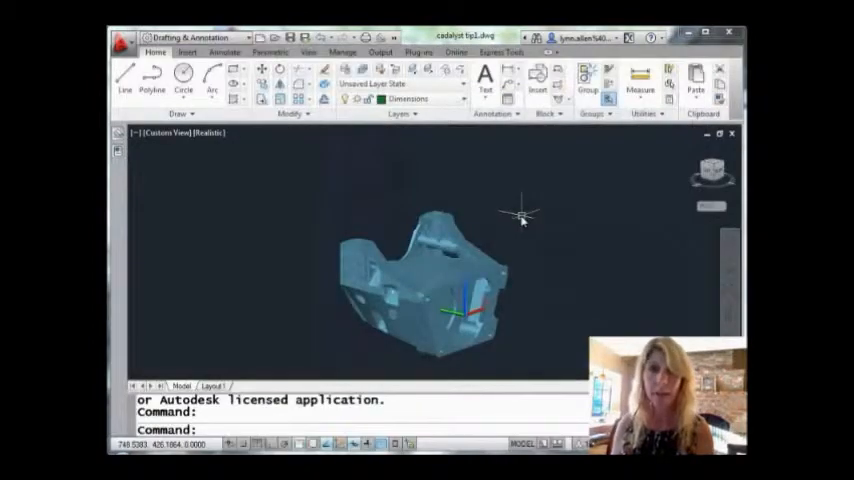
mouse_move(518, 216)
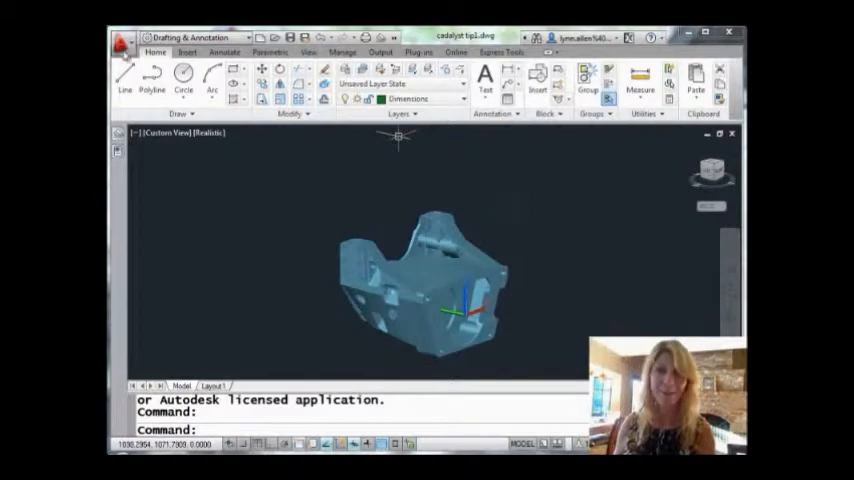
- Verify the catalyst tip drawing's smaller file size in Drawing Properties
click(120, 38)
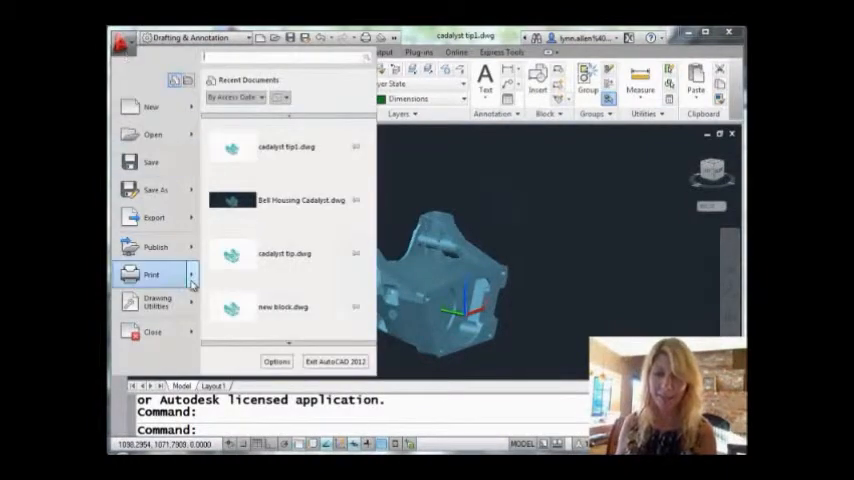
click(156, 302)
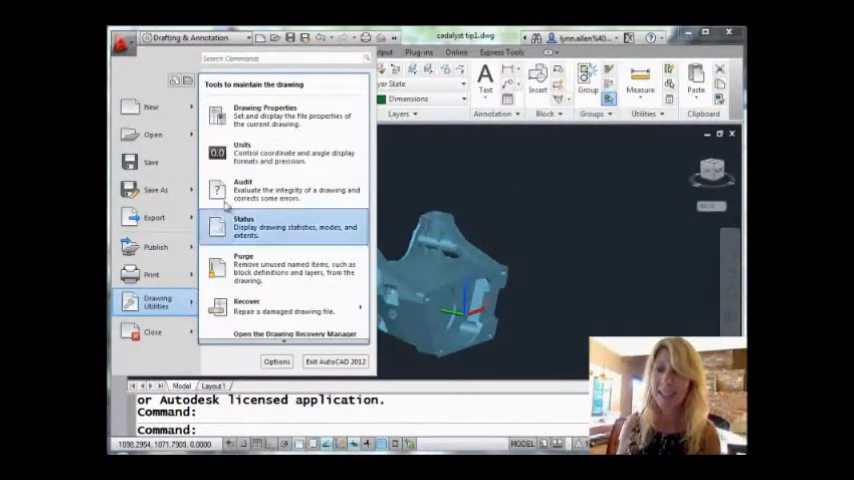
click(264, 116)
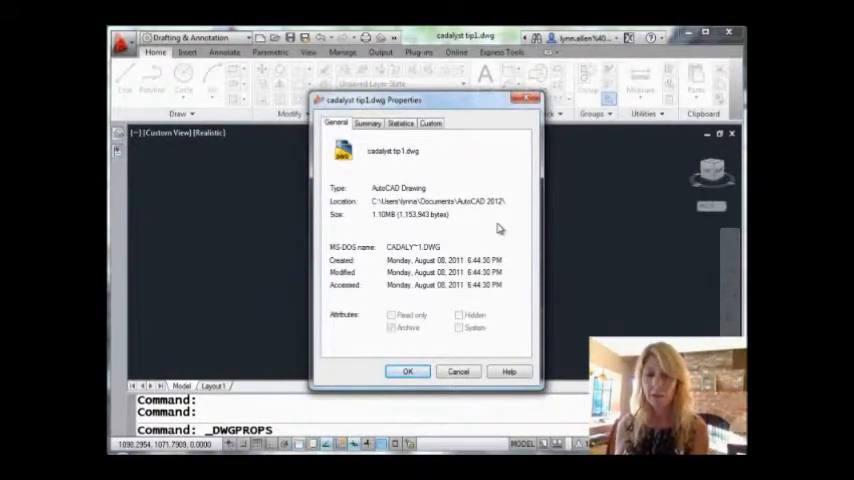
click(408, 372)
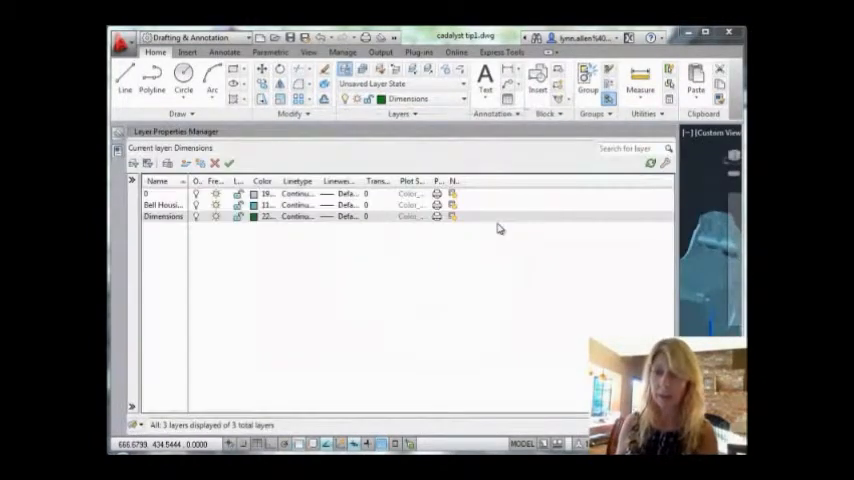
mouse_move(500, 228)
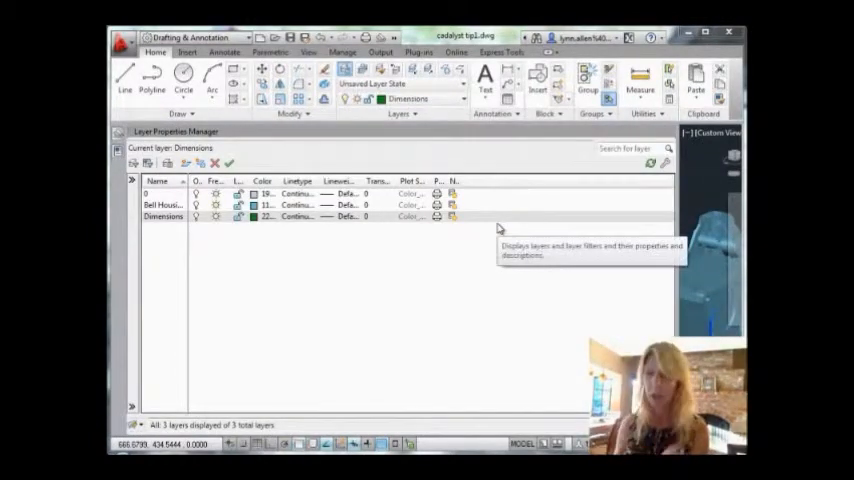